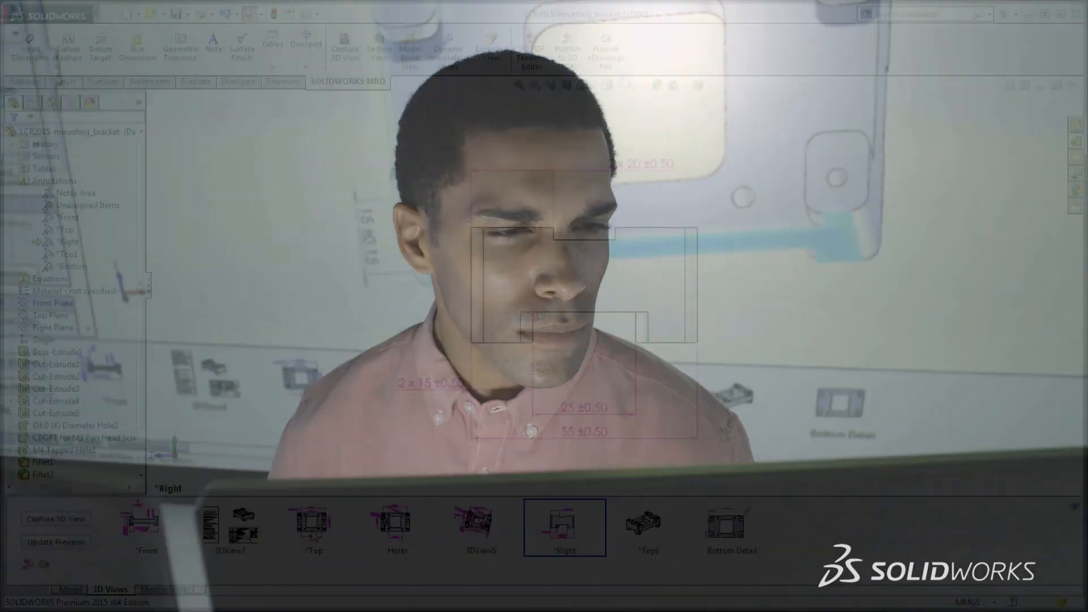
Activate the saved Top annotation view showing the 85 ±0.50 and 34 ±0.50 dimensions.
left_click(314, 531)
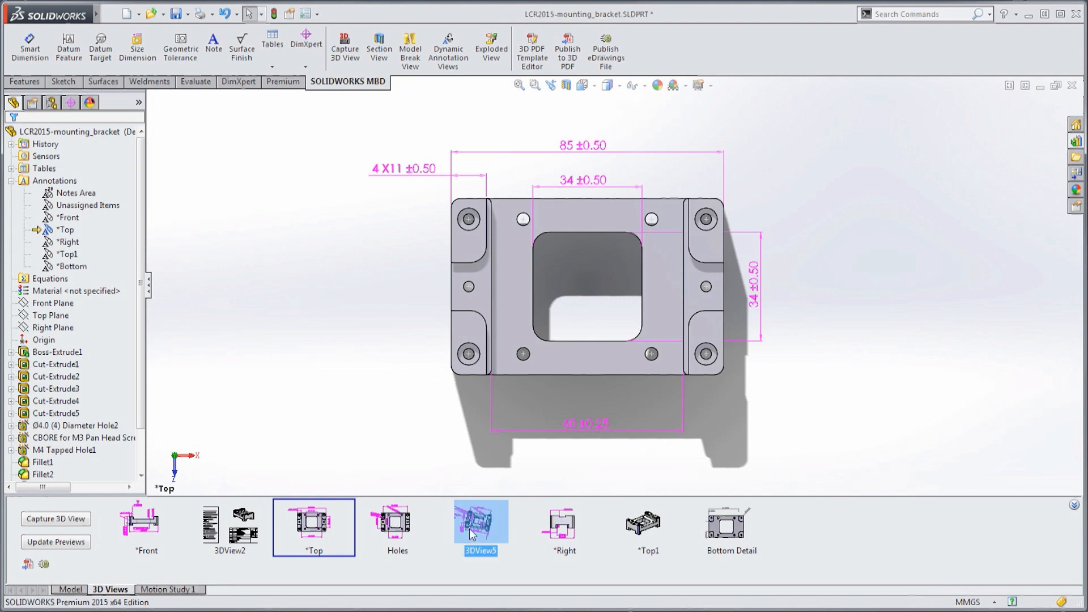
Show the fully dimensioned 3DView5, then the unannotated angled Top1 view.
left_click(481, 526)
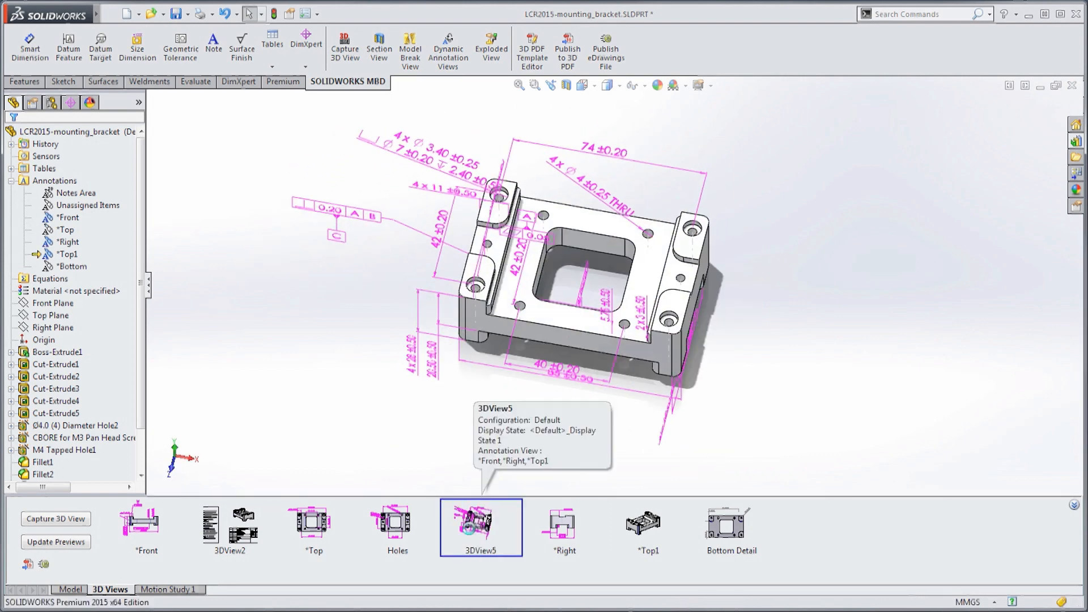
mouse_move(701, 496)
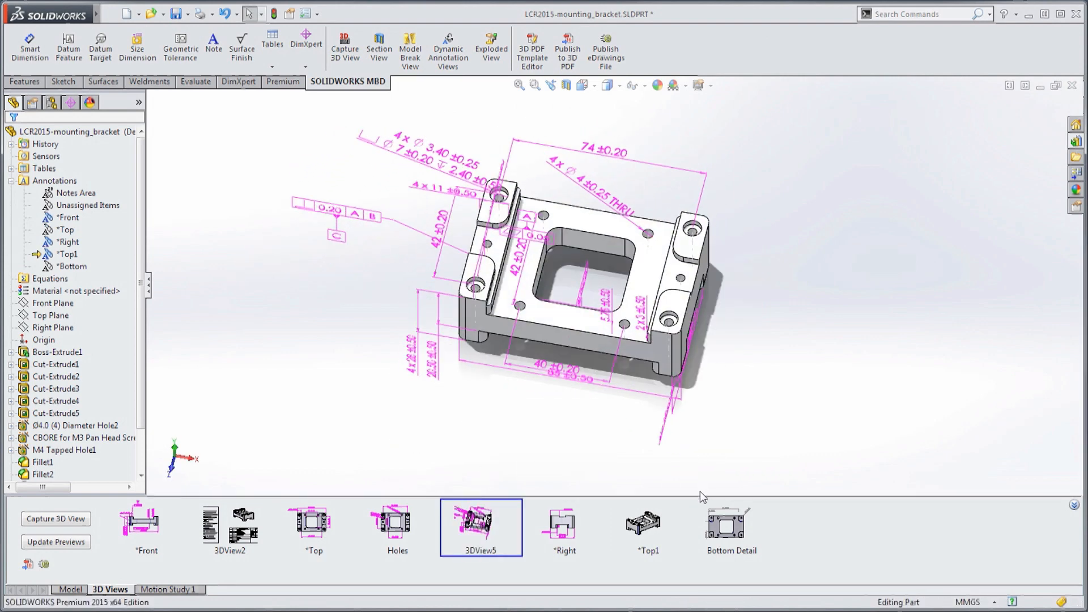
left_click(645, 527)
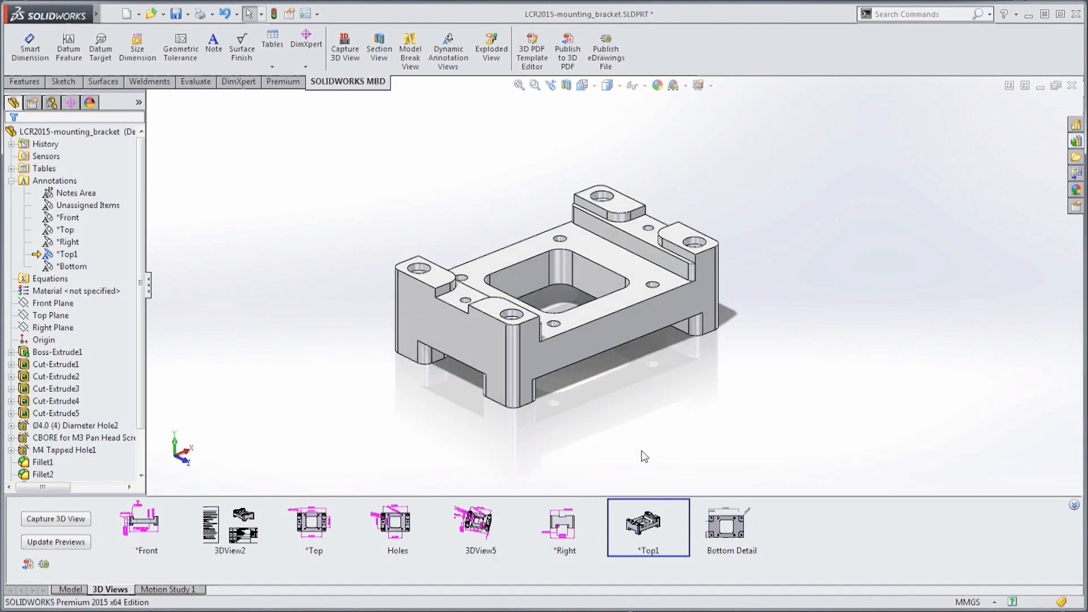